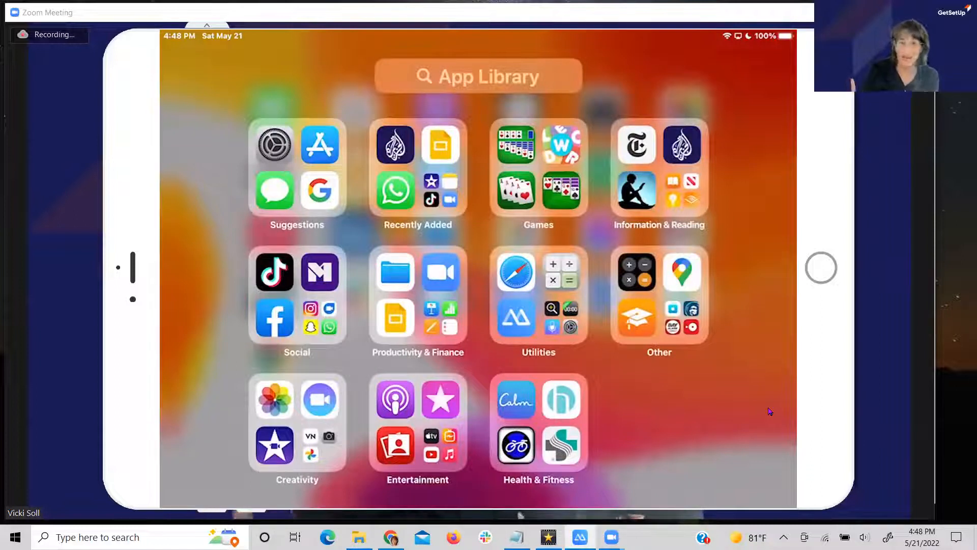
mouse_move(610, 266)
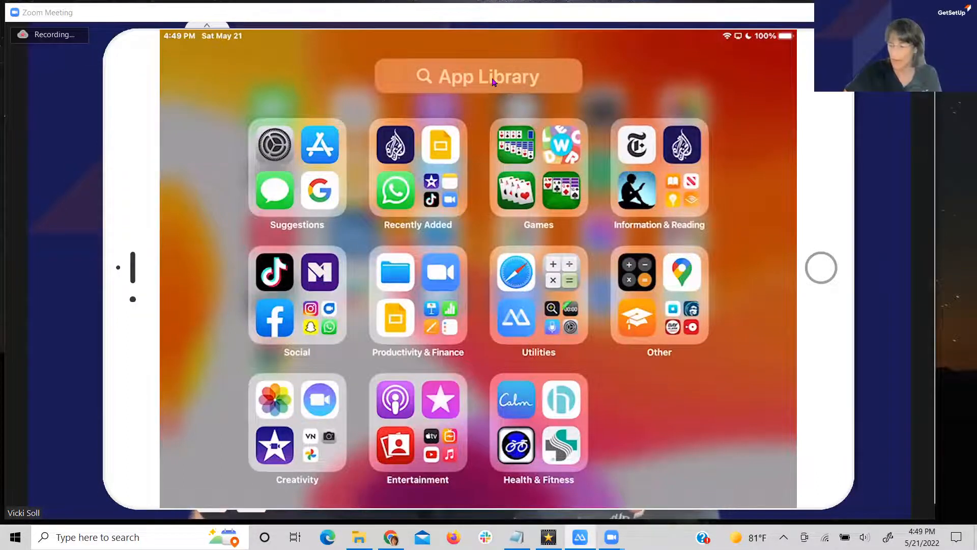
Step: Show the App Library's alphabetical app list and scroll down to the C and D apps
left_click(478, 76)
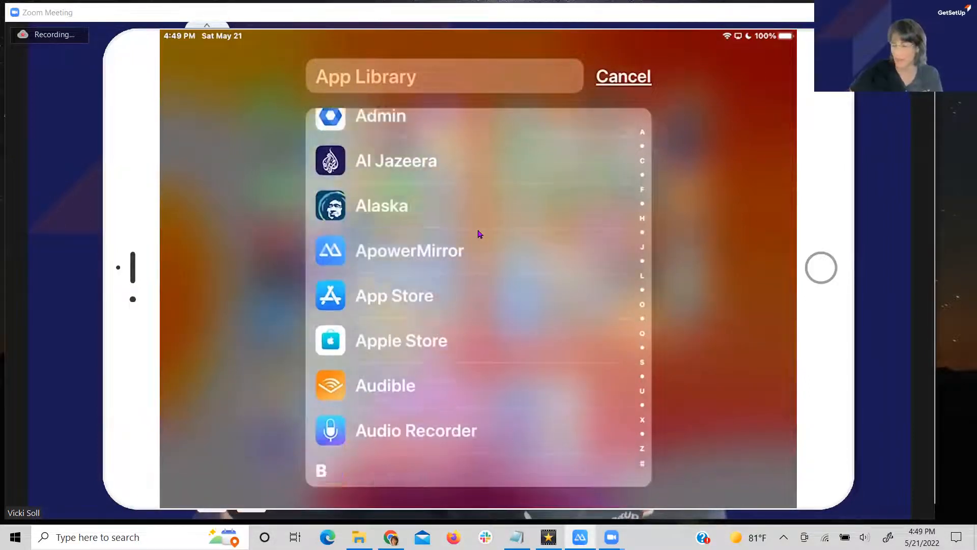
scroll("down", 3)
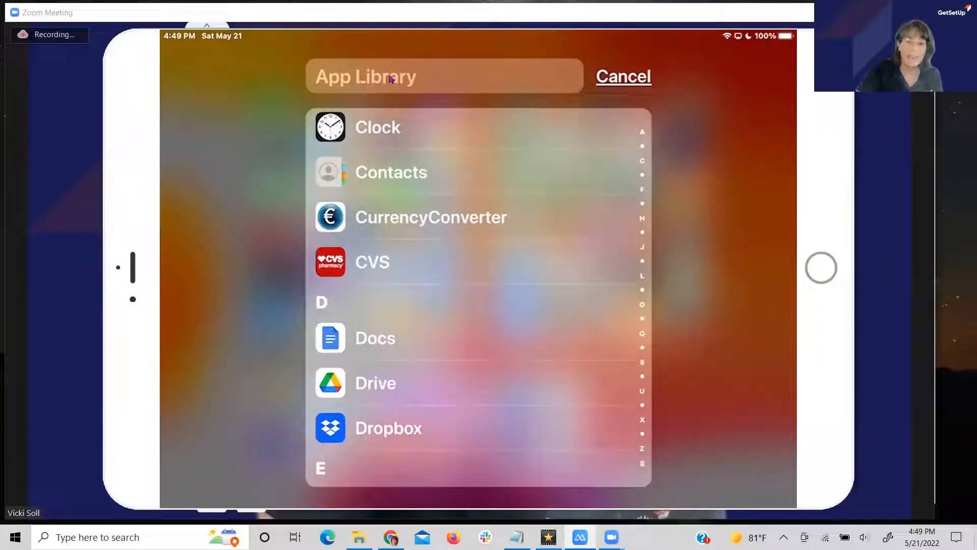
Step: Search the App Library for 'Calc' to list Calculator+ and Calculator!
left_click(444, 76)
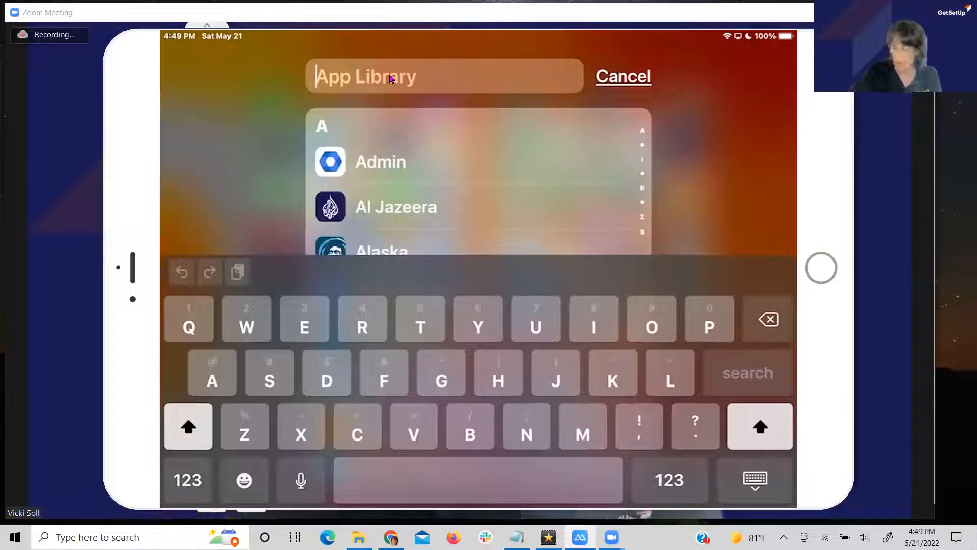
type("Cal")
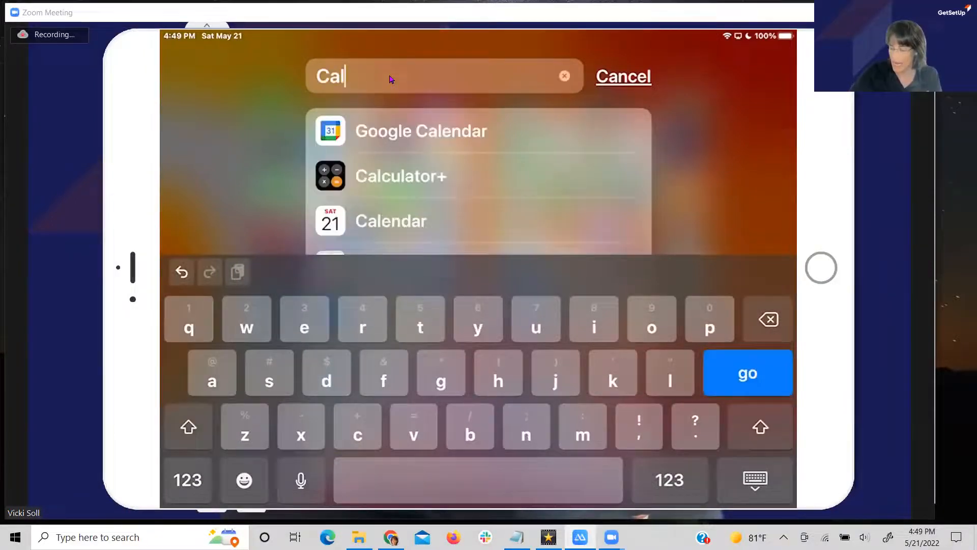
type("c")
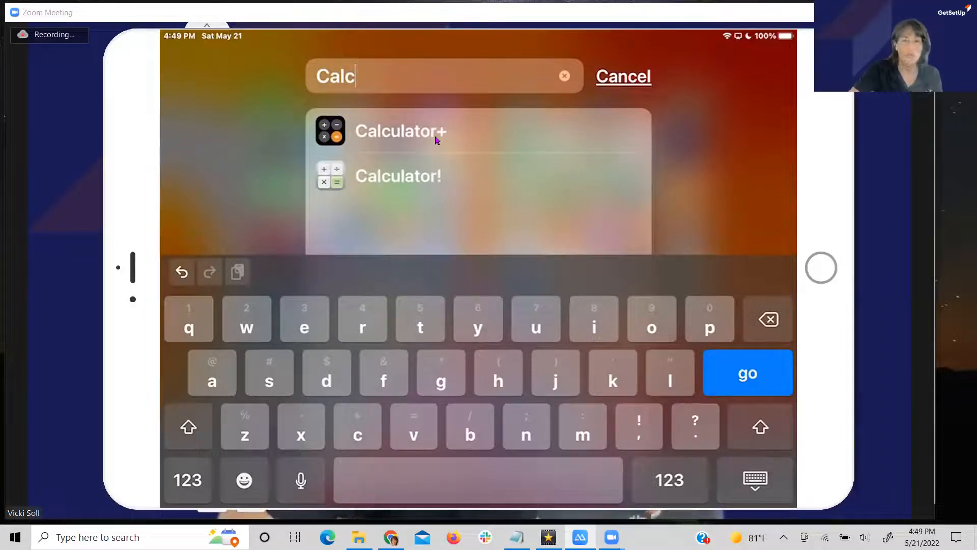
mouse_move(602, 138)
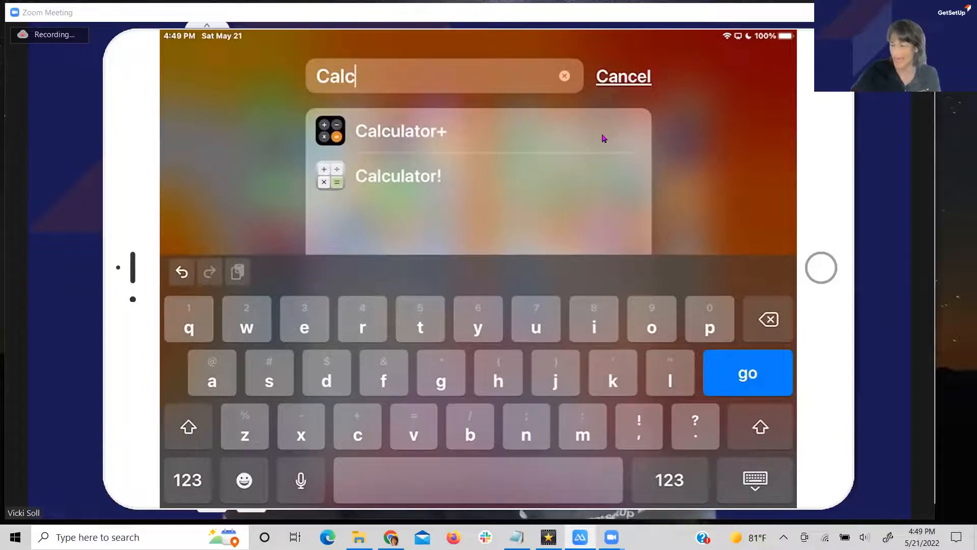